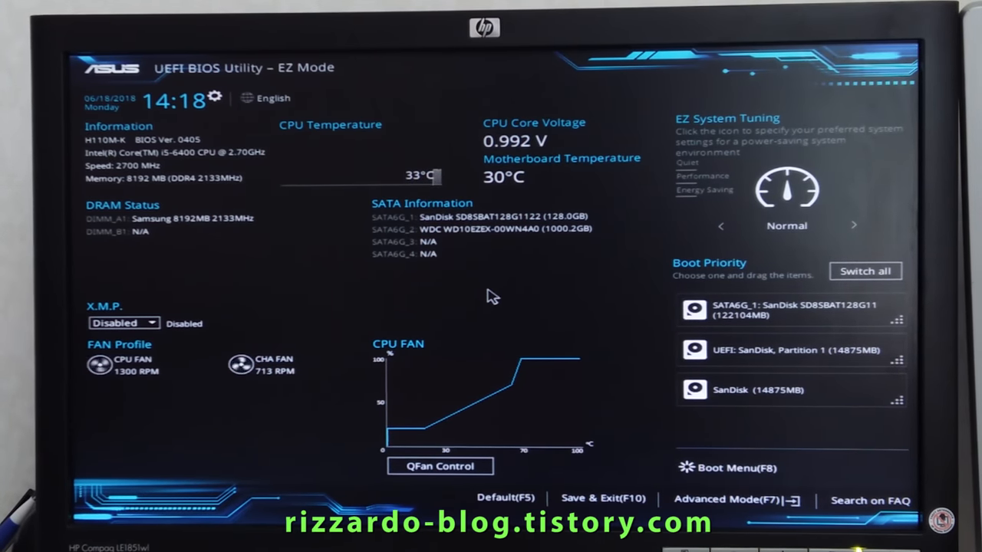
pyautogui.moveTo(620, 286)
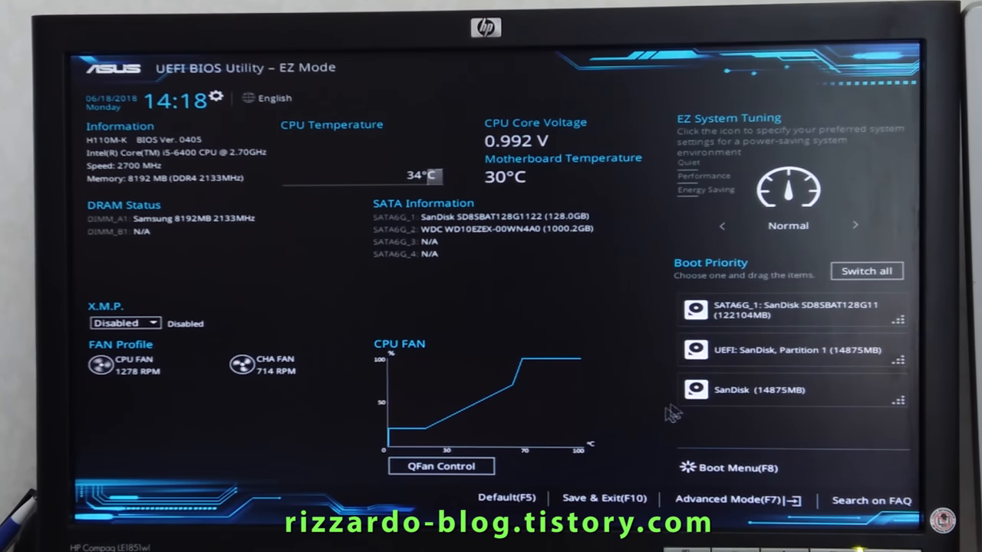
# - In Advanced Mode's Boot tab, set Boot Option #1 to SanDisk (14875MB)
pyautogui.click(767, 349)
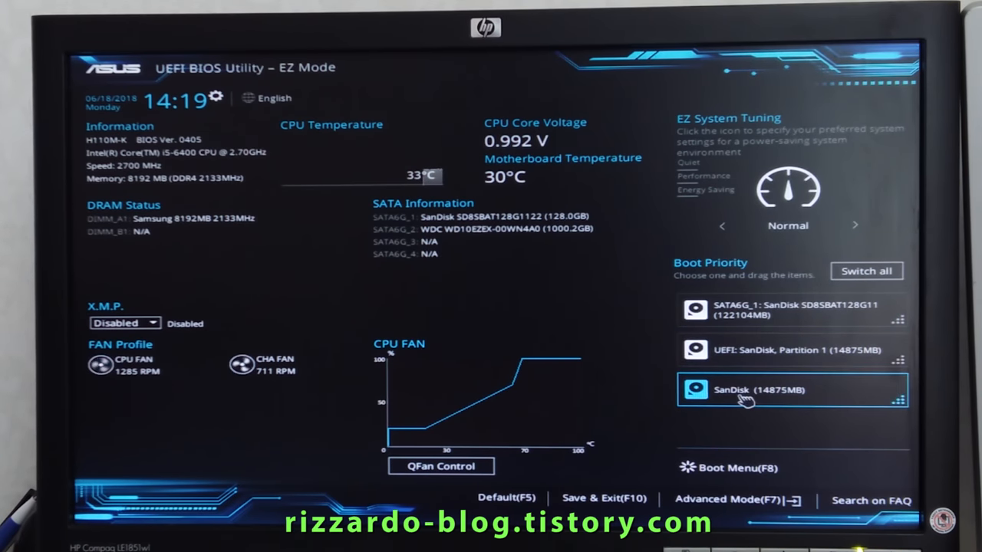
pyautogui.moveTo(778, 400)
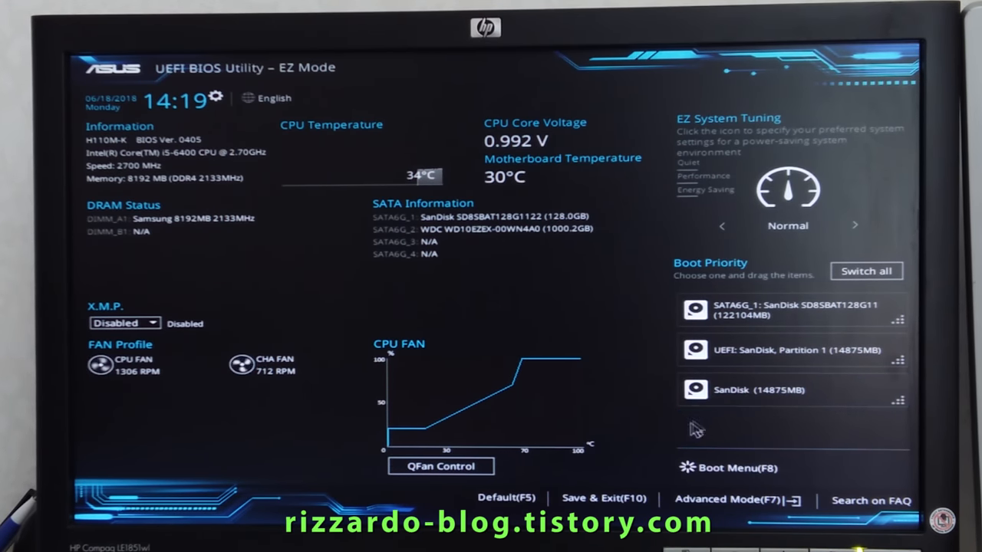
pyautogui.moveTo(618, 471)
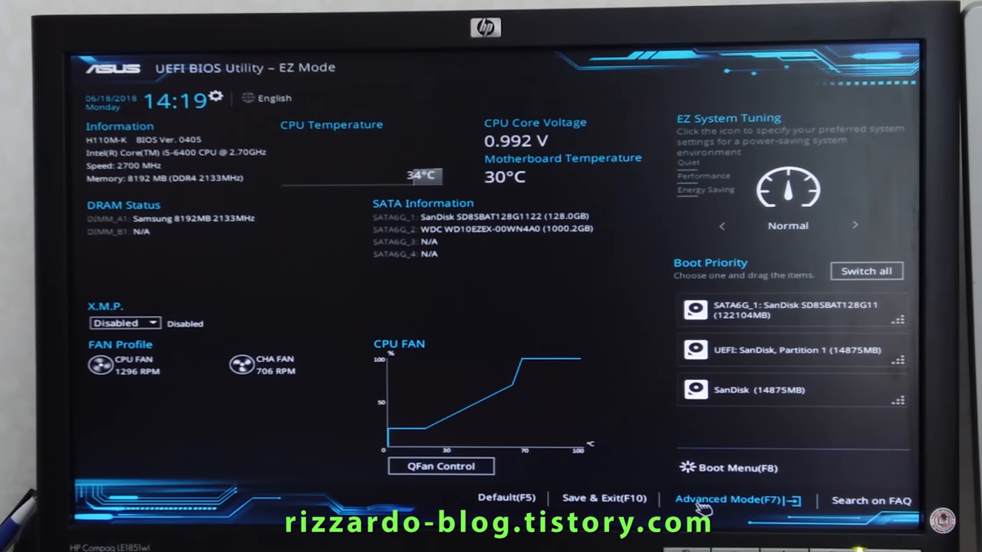
pyautogui.click(727, 499)
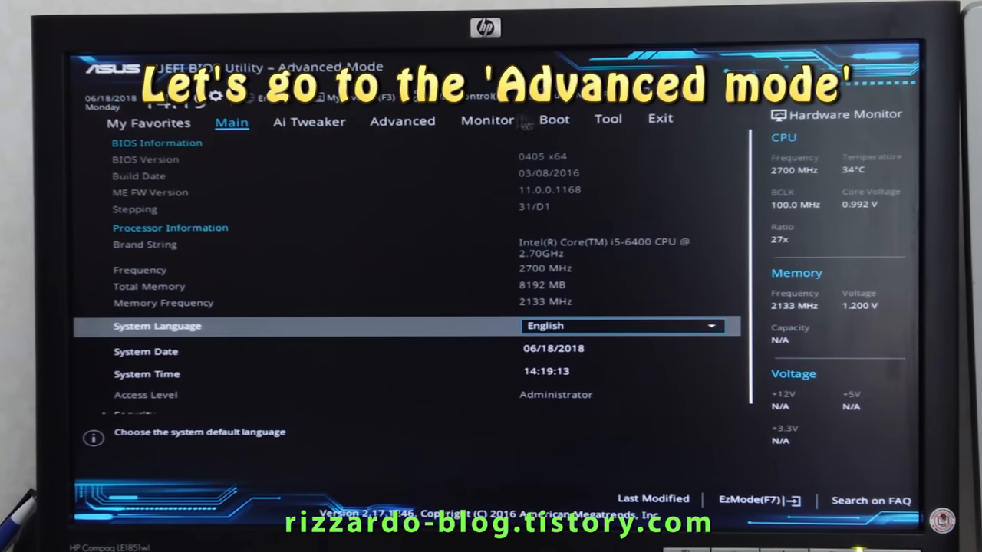
pyautogui.click(554, 119)
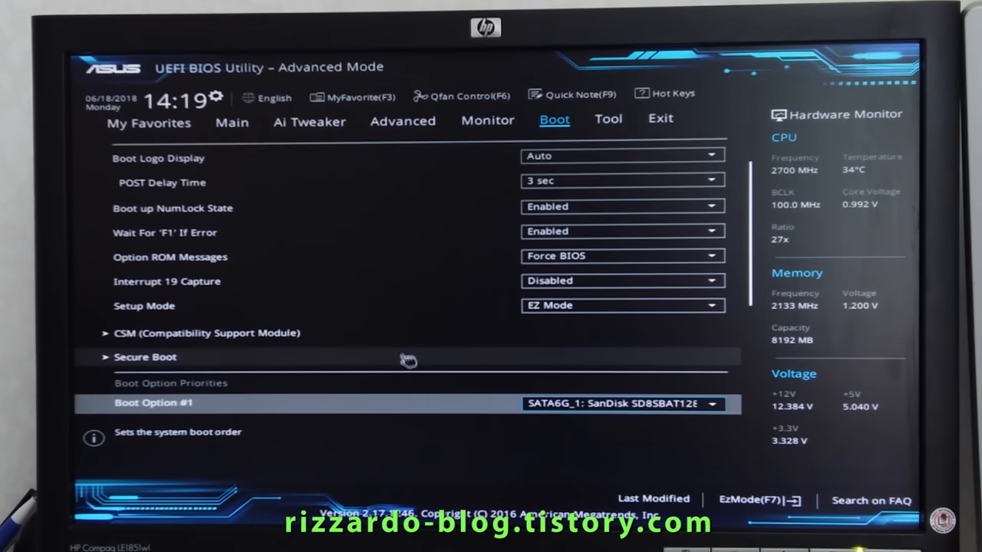
pyautogui.scroll(-3)
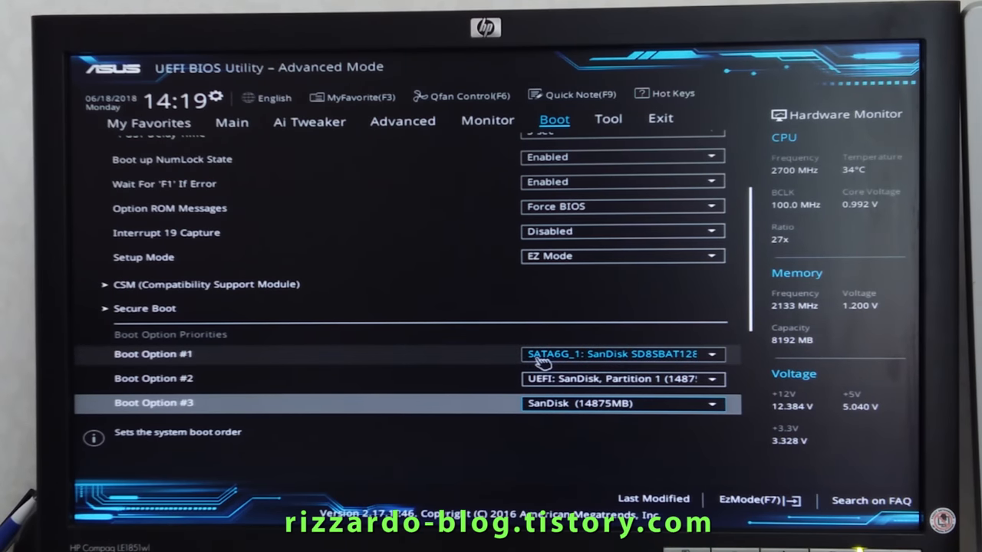
pyautogui.click(621, 353)
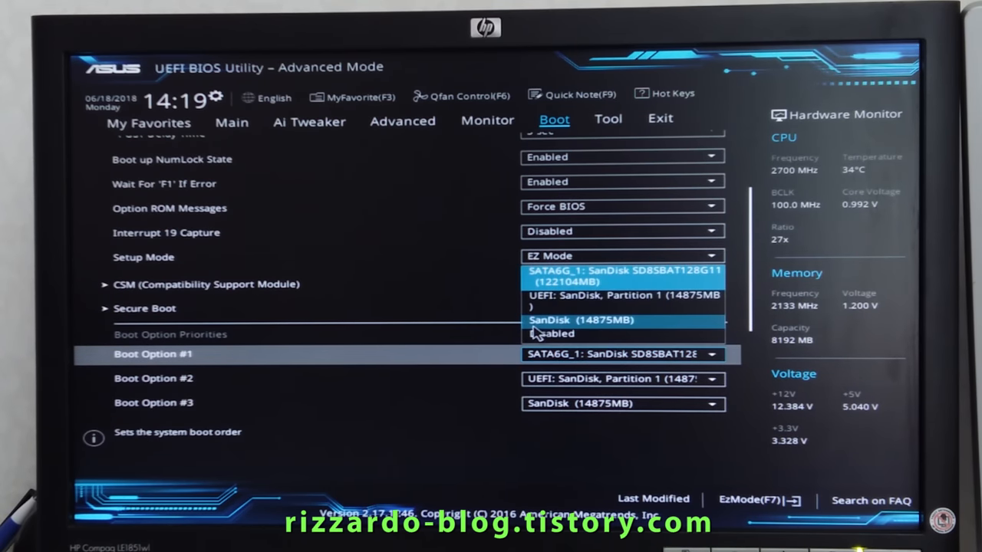
pyautogui.click(587, 320)
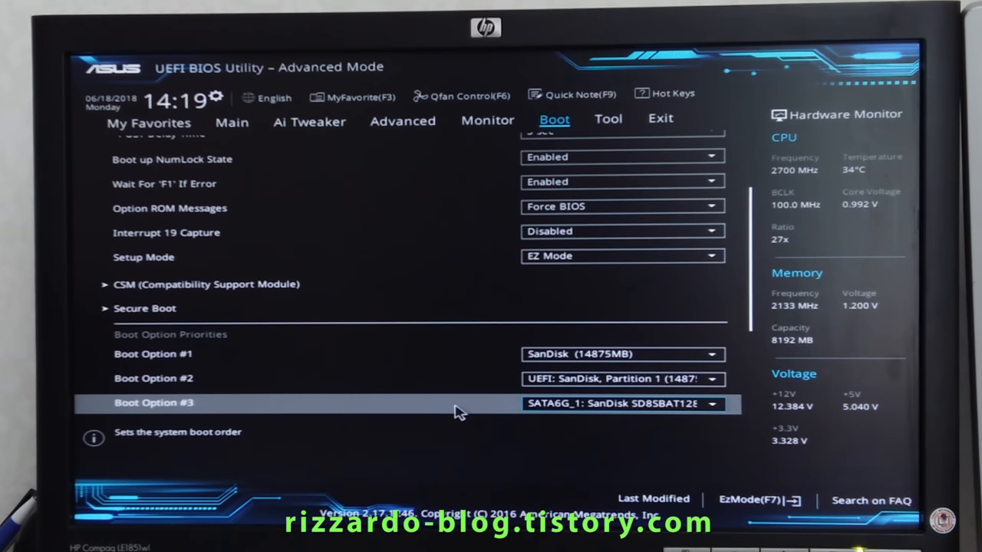
pyautogui.scroll(-3)
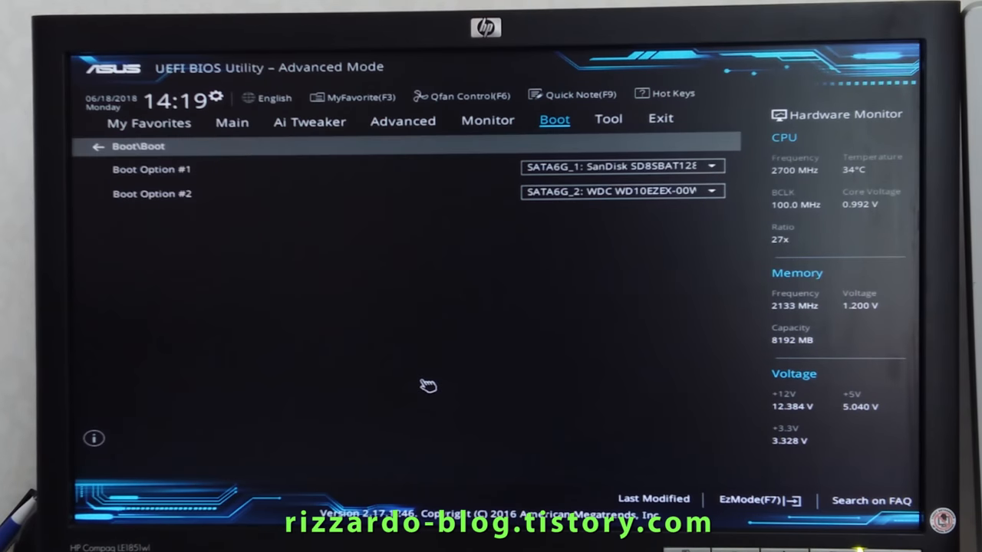
pyautogui.moveTo(658, 189)
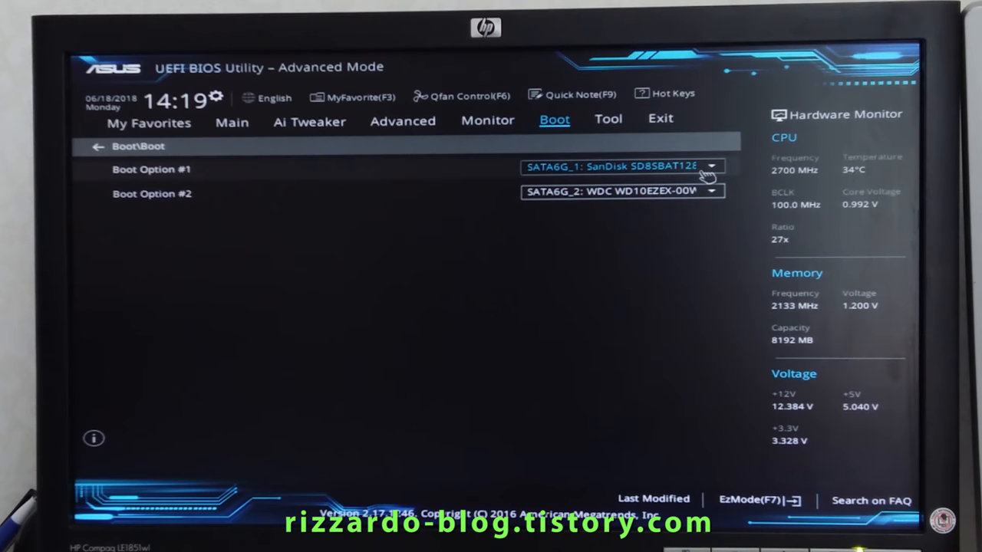
# - Open Hard Drive BBS Priorities and expand the Boot Option #1 drive list
pyautogui.click(710, 167)
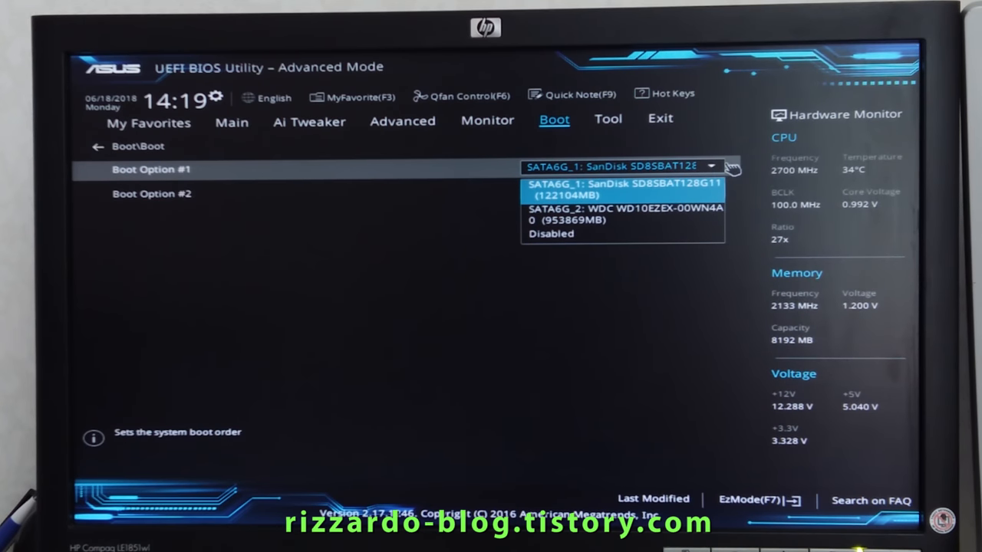
pyautogui.click(609, 213)
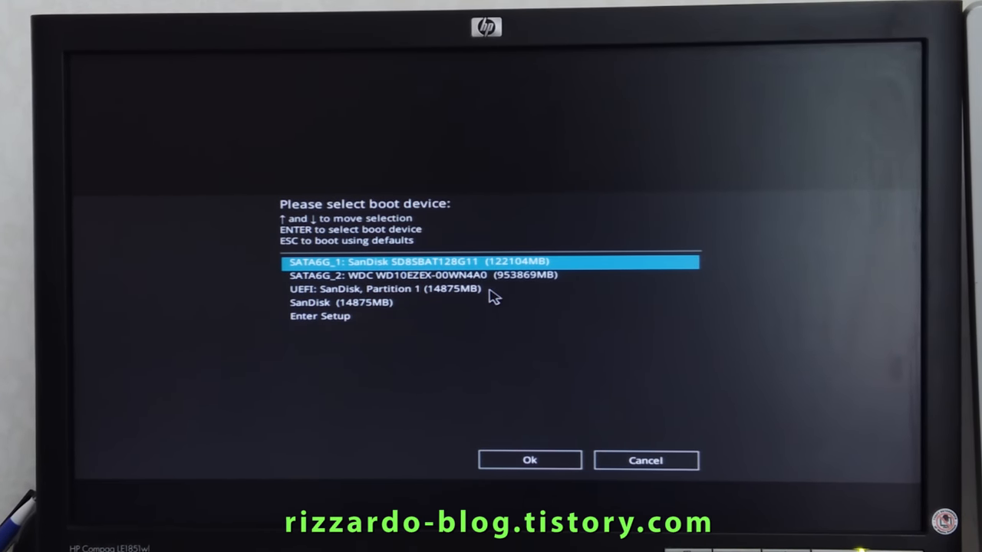
pyautogui.moveTo(387, 355)
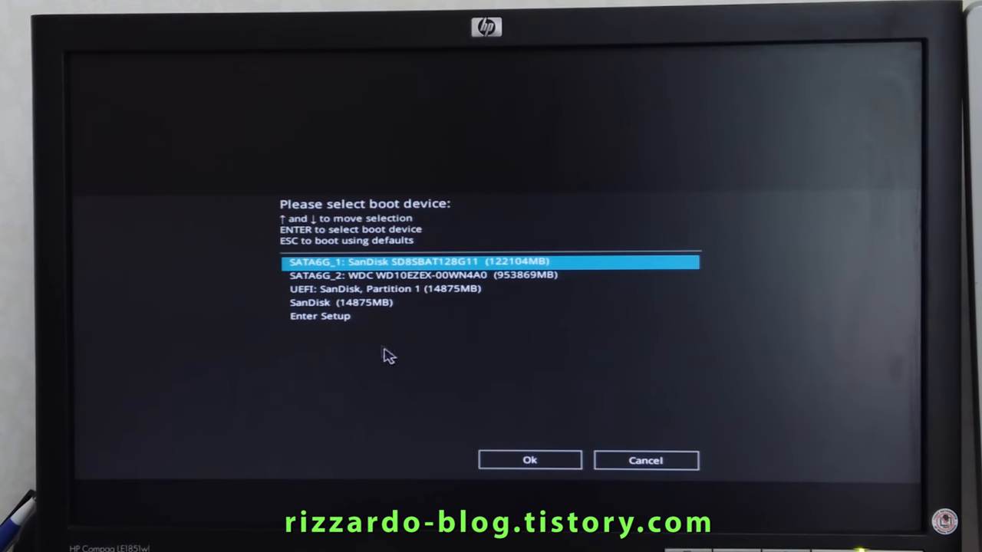
# - Choose SanDisk (14875MB) as the boot device in the F8 menu
pyautogui.click(337, 302)
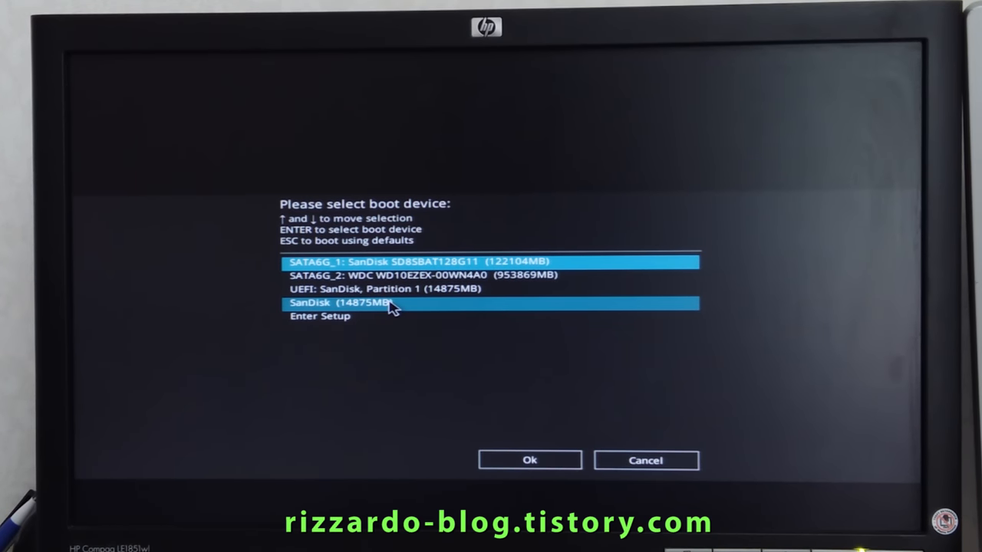